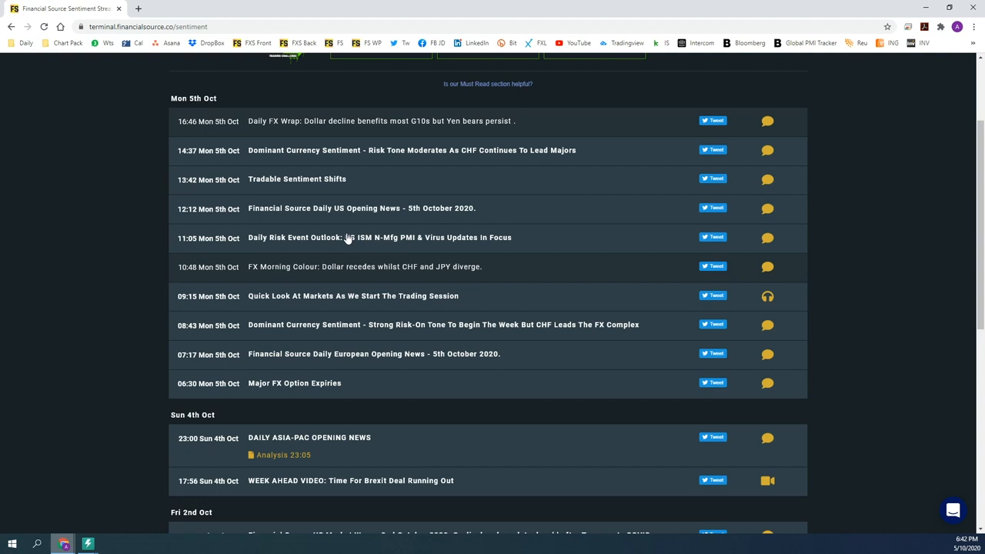
mouse_move(343, 254)
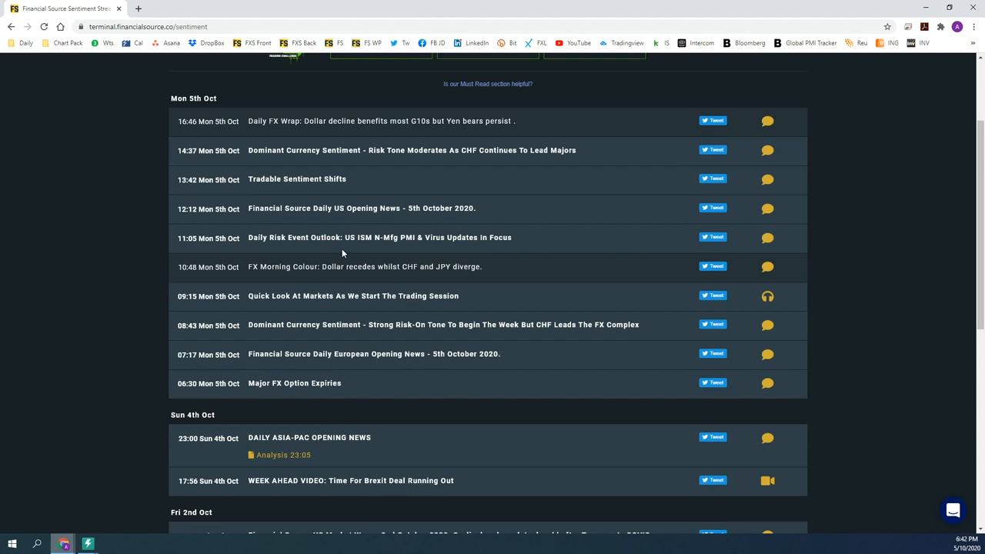
Scroll down the Mon 5th Oct Must Read list toward the 09:15 Quick Look video post.
scroll(down, 3)
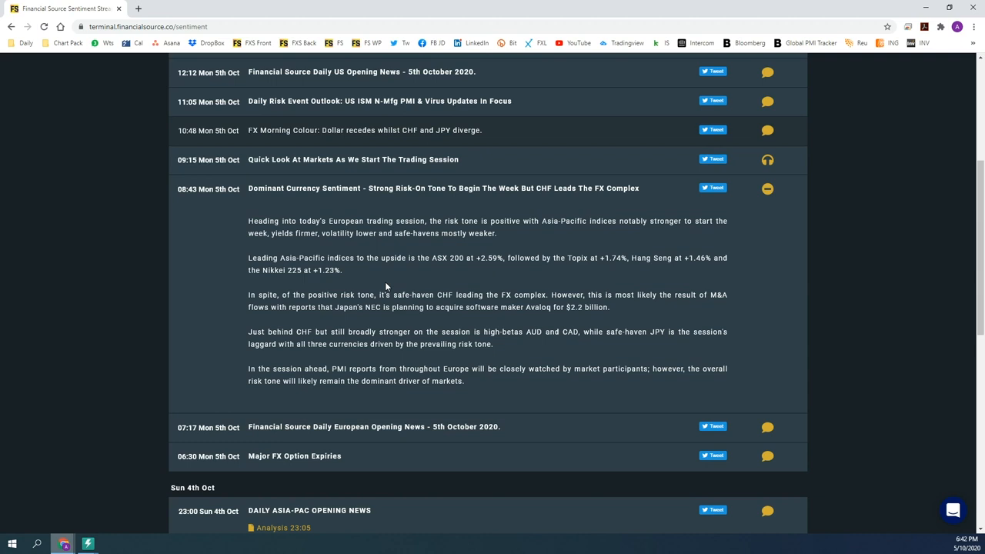
mouse_move(414, 302)
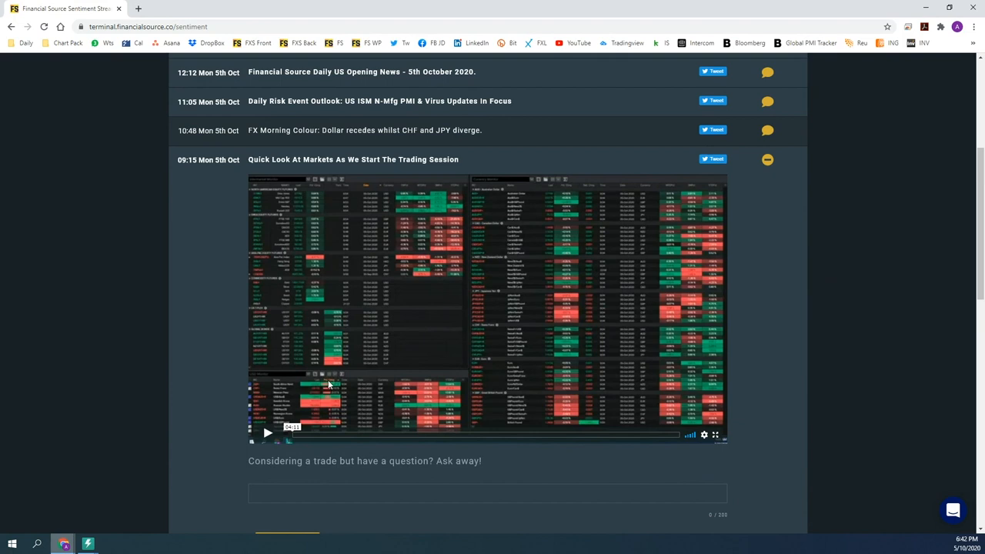
Expand the 11:05 Daily Risk Event Outlook post to show its EU & NY risk-event snapshots.
click(267, 434)
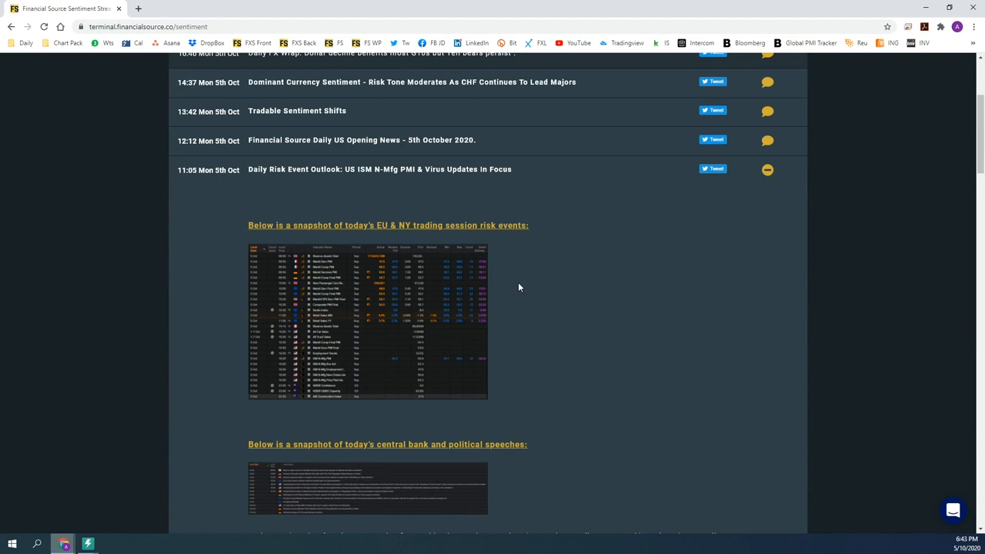
scroll(down, 3)
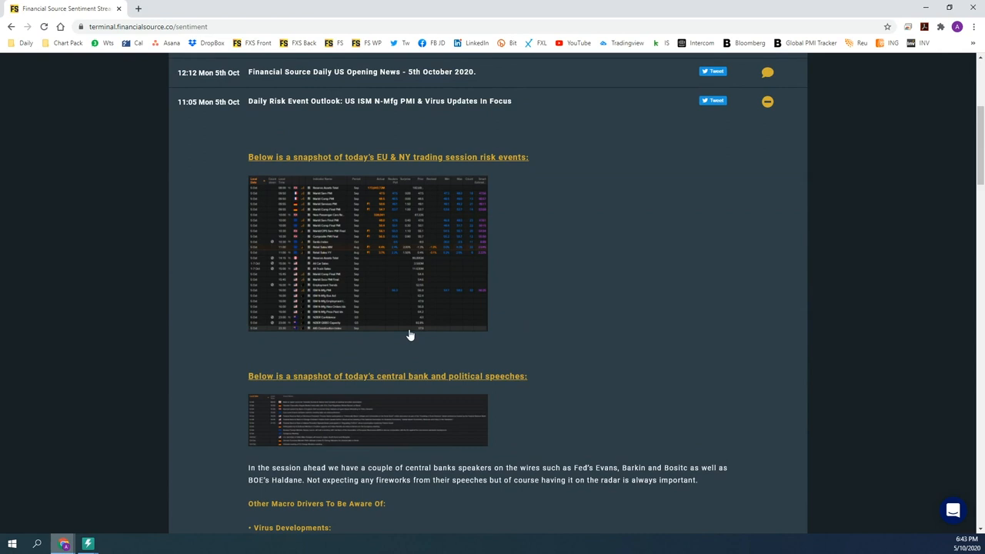
scroll(down, 3)
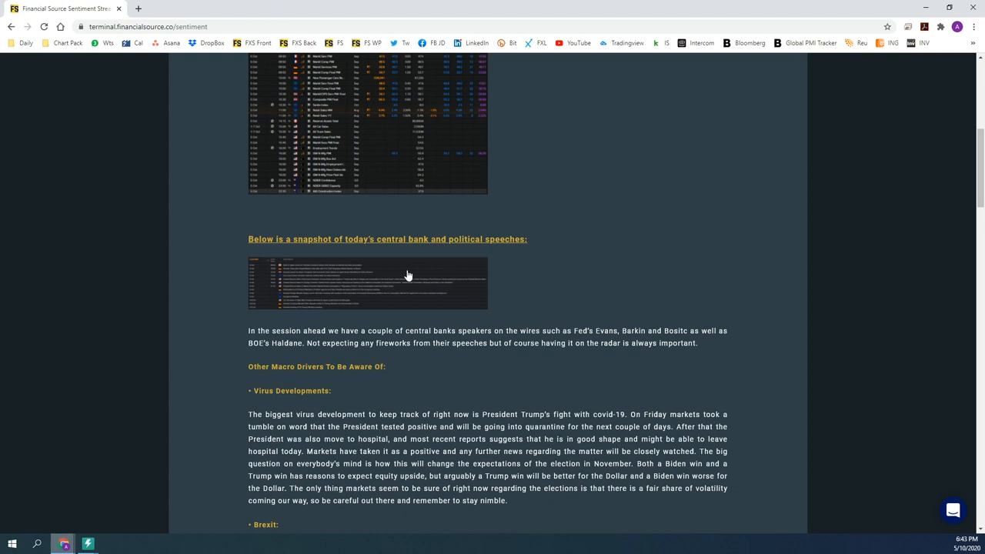
scroll(down, 3)
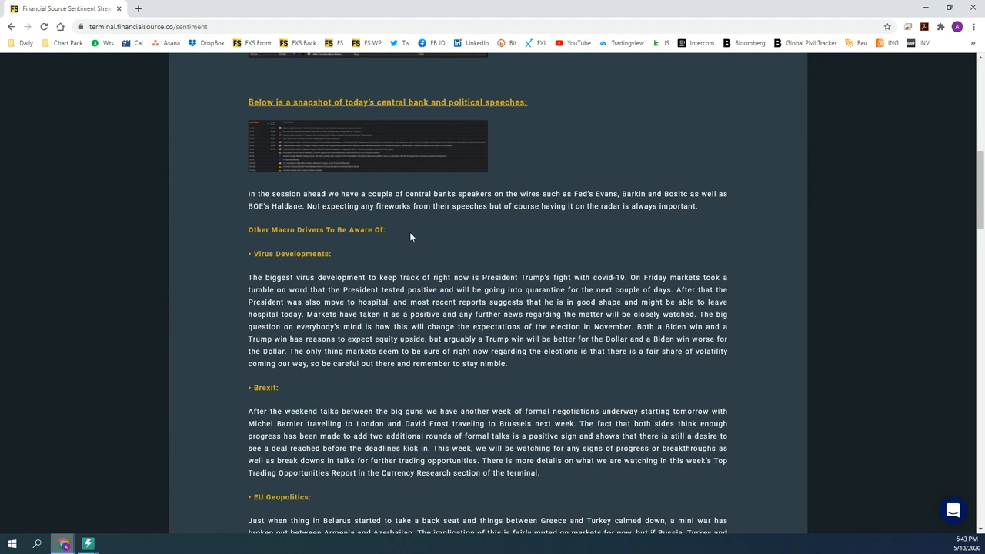
mouse_move(408, 232)
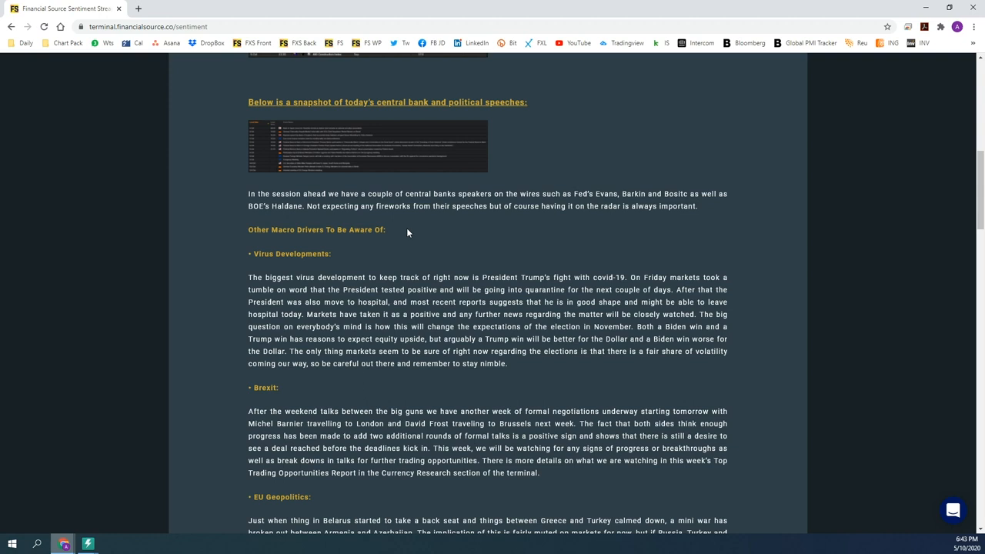
scroll(down, 3)
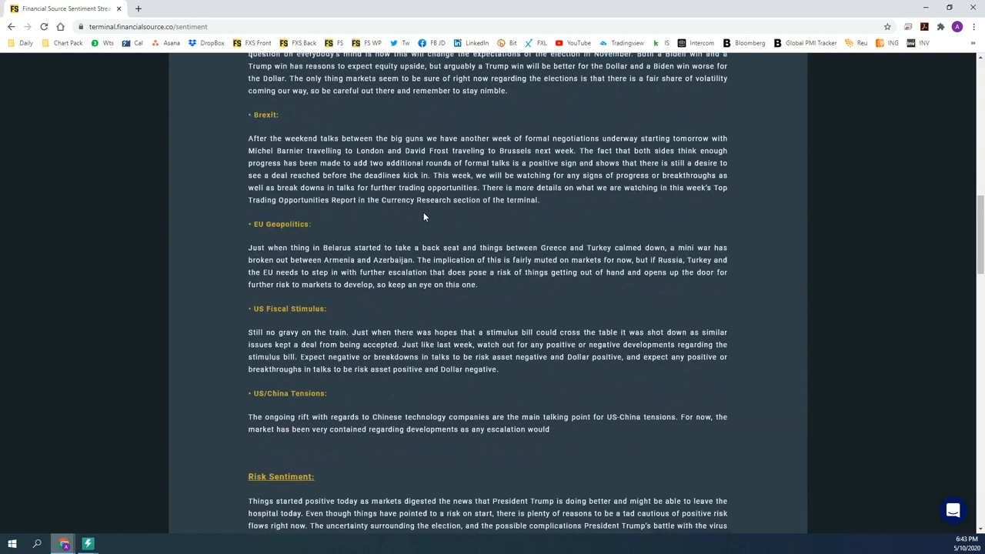
scroll(down, 3)
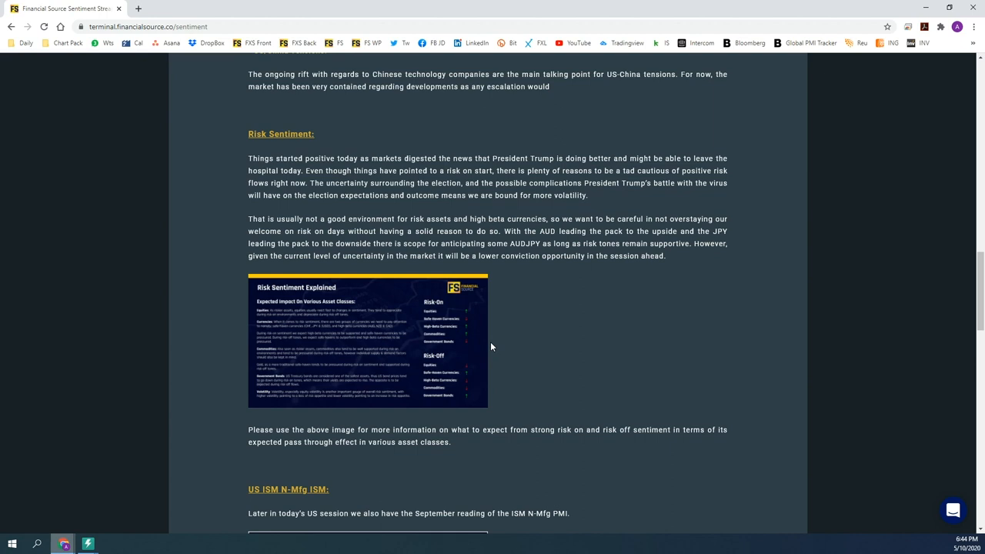
scroll(down, 3)
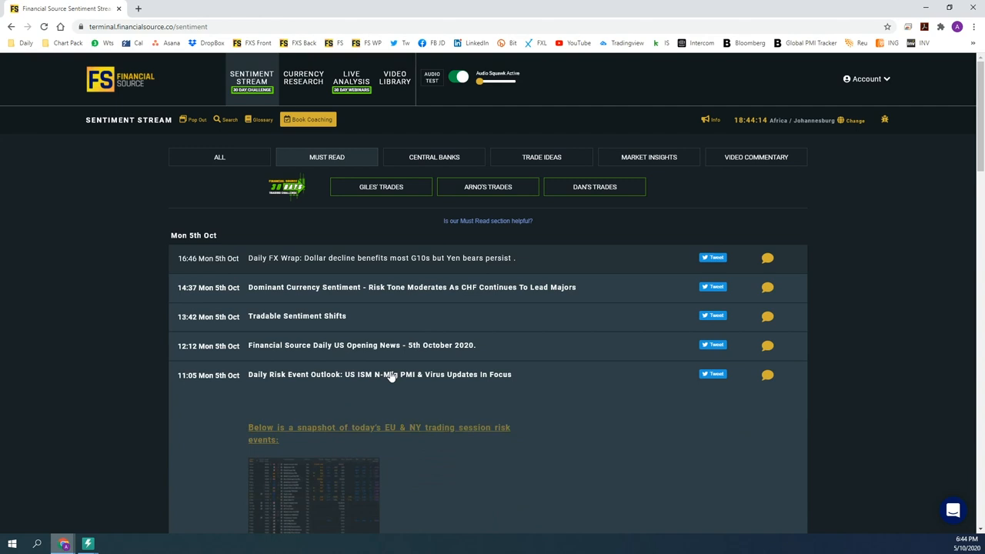
Play the AUDJPY Low Conviction Upside Bias commentary from the Video Commentary playlist.
click(755, 157)
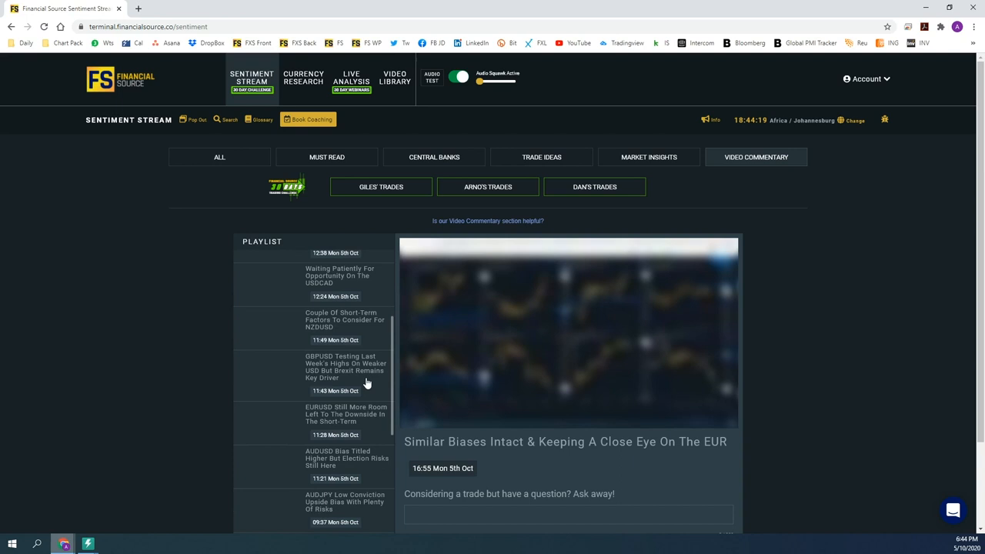
click(346, 374)
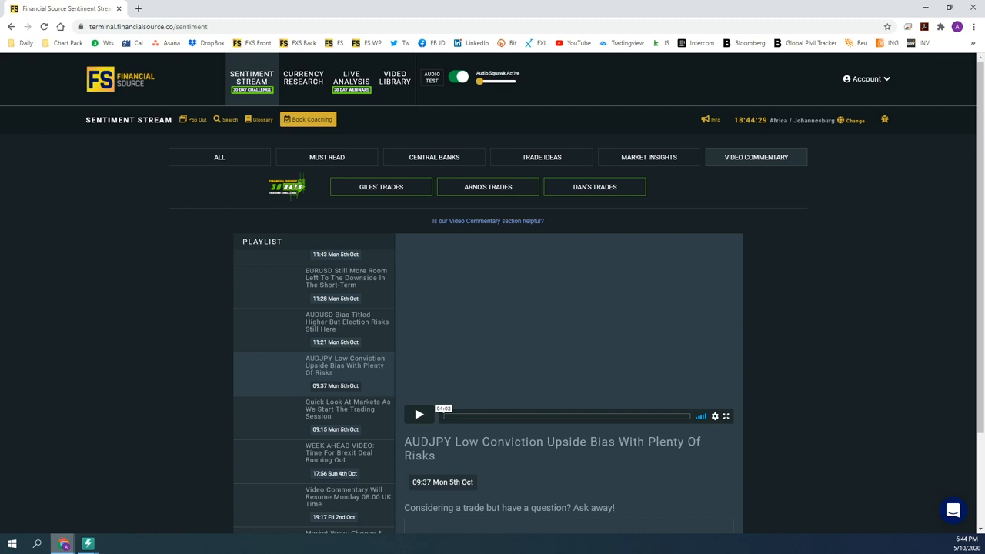
click(418, 416)
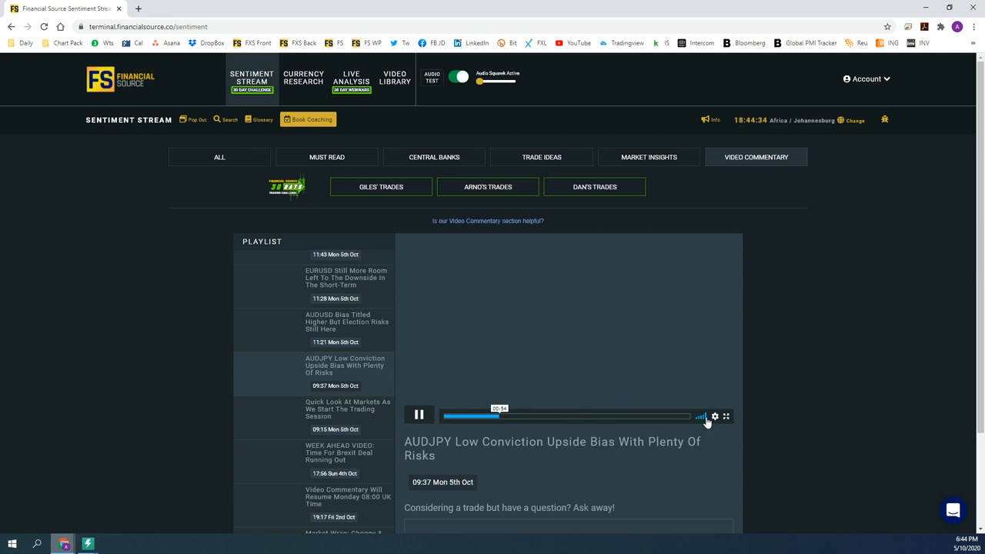